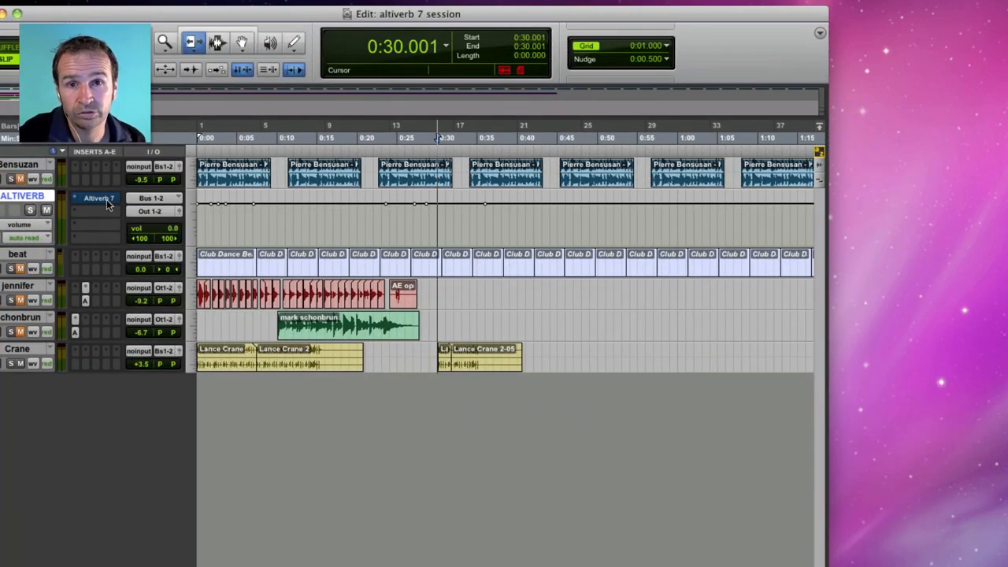
Open the Altiverb 7 insert on the ALTIVERB aux track, showing the Teldex Berlin preset.
{"action": "left_click", "coordinate": [98, 198]}
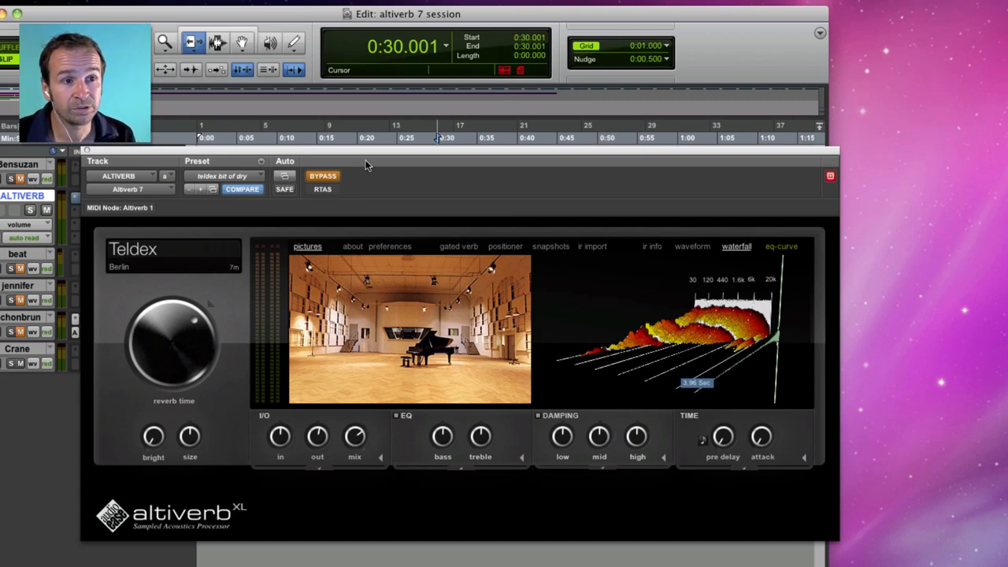
{"action": "mouse_move", "coordinate": [350, 194]}
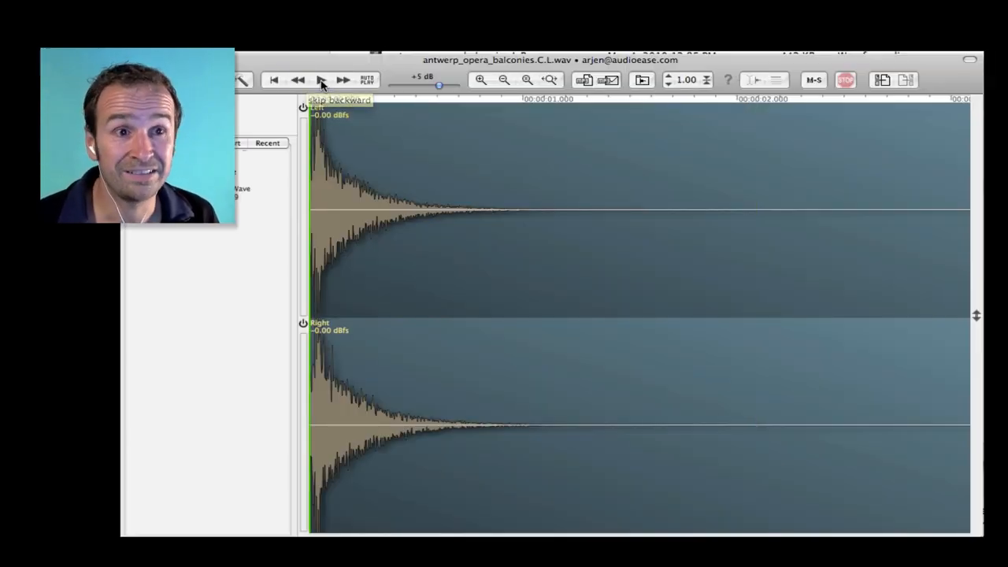
Play and then stop the Antwerp opera balconies impulse response in the waveform editor.
{"action": "left_click", "coordinate": [321, 79]}
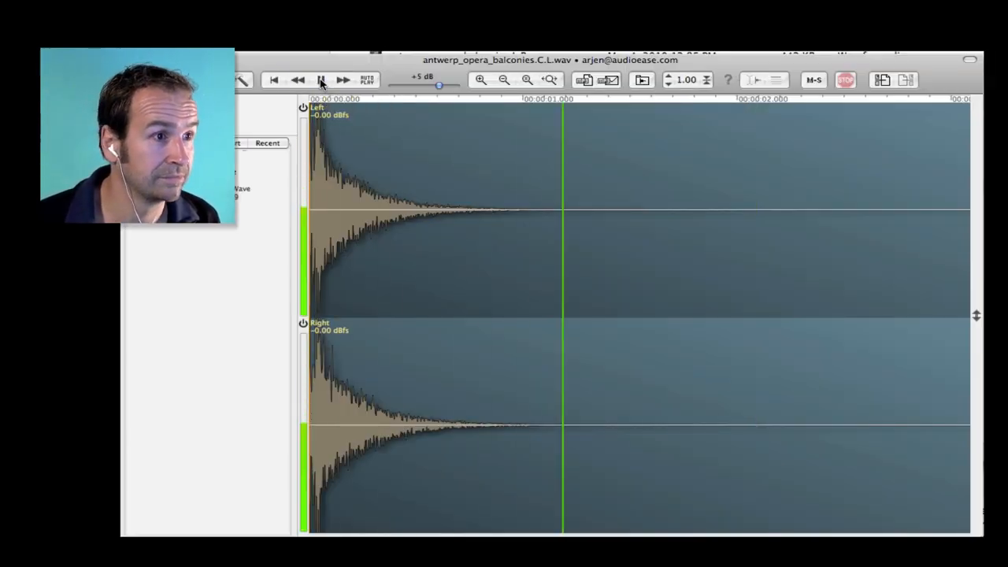
{"action": "left_click", "coordinate": [320, 80]}
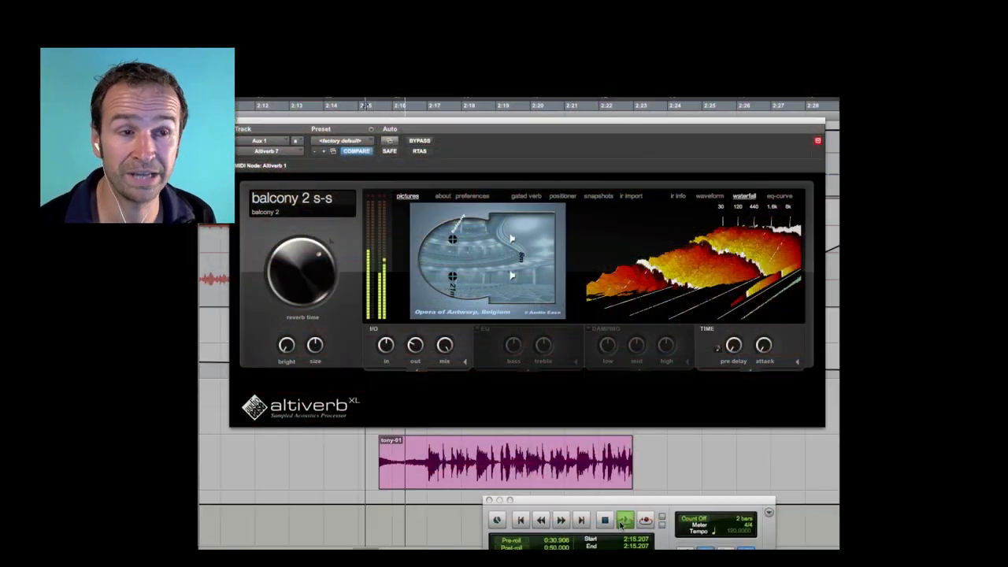
Play the vocal clip through the balcony 2 reverb, then stop playback.
{"action": "left_click", "coordinate": [625, 519]}
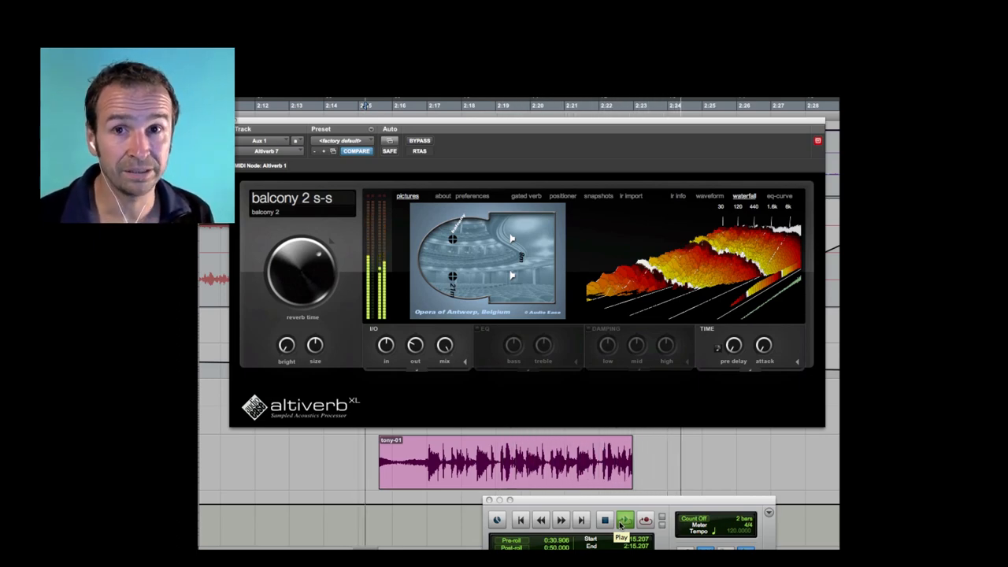
{"action": "left_click", "coordinate": [605, 520]}
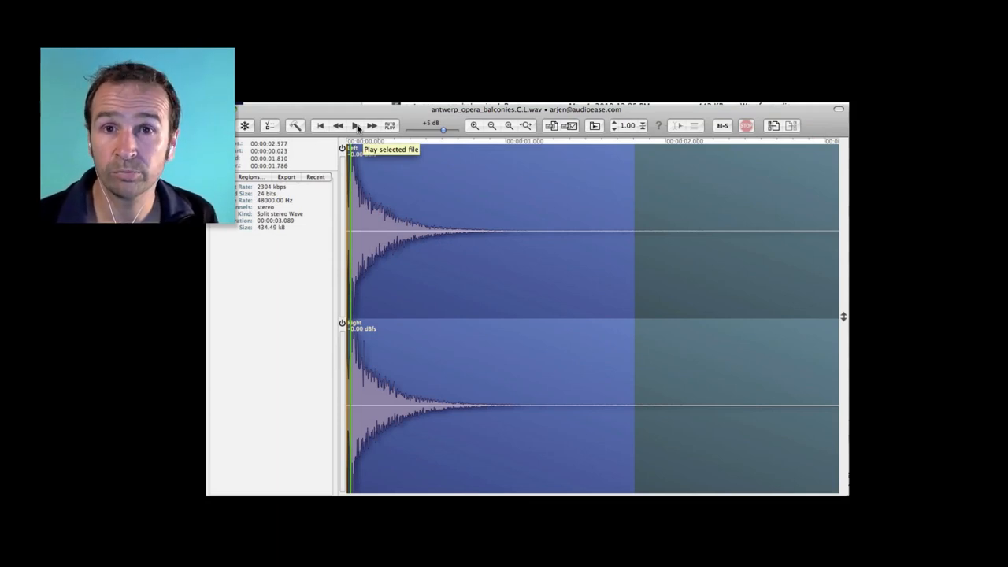
Play the selected opening portion of the balconies impulse response.
{"action": "left_click", "coordinate": [355, 125]}
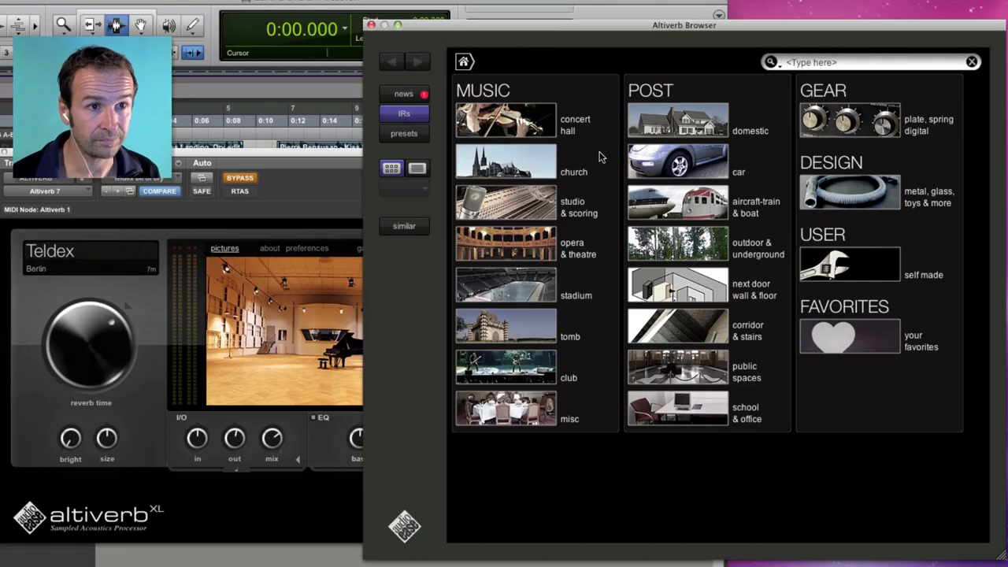
Browse the studio & scoring and domestic impulse response collections.
{"action": "left_click", "coordinate": [506, 119]}
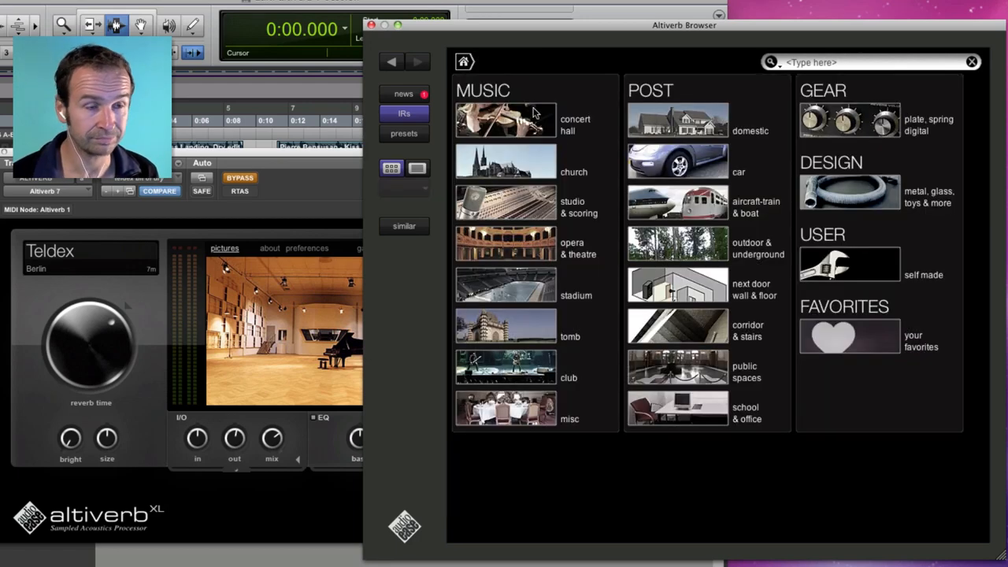
{"action": "left_click", "coordinate": [505, 207]}
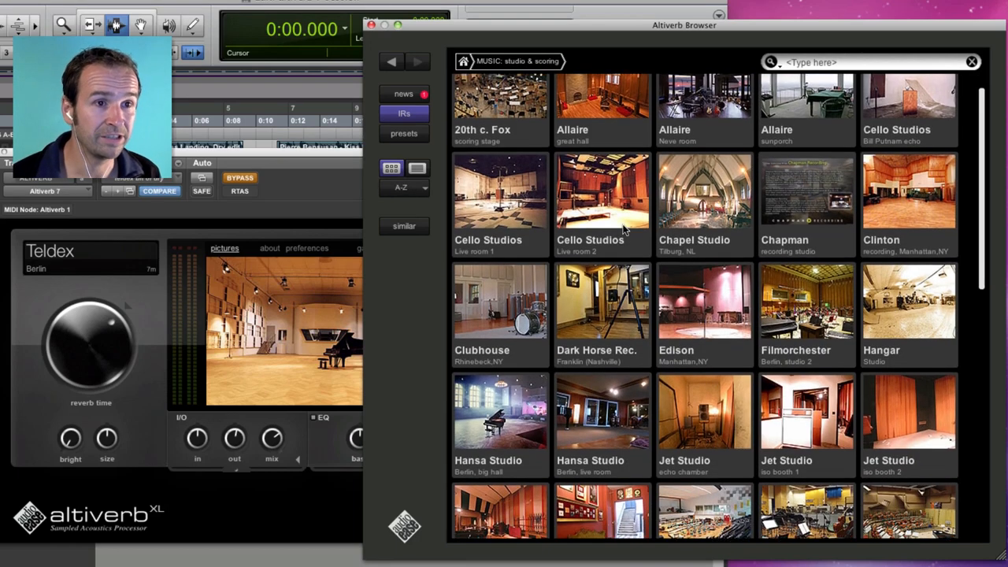
{"action": "scroll", "scroll_direction": "down", "scroll_amount": 3}
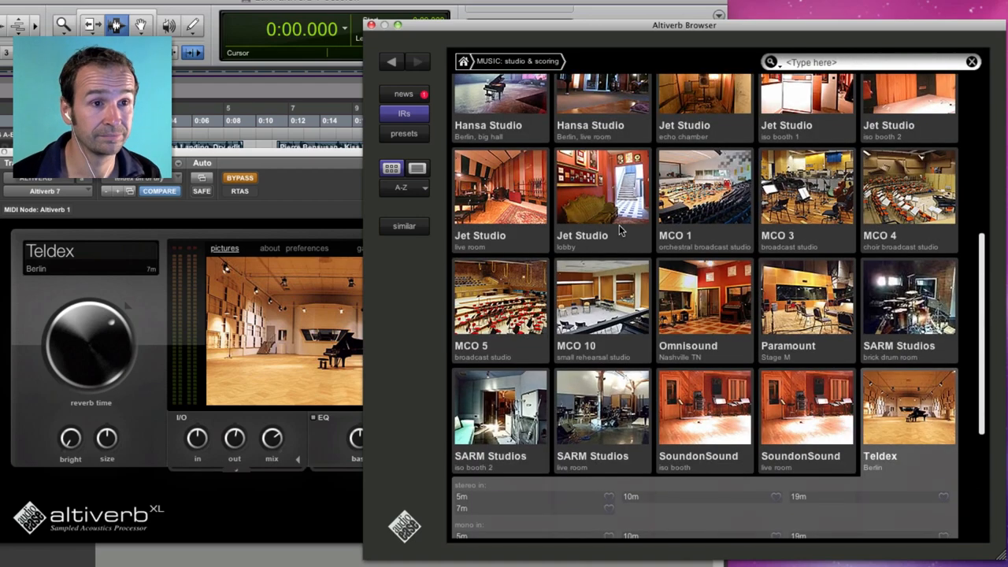
{"action": "left_click", "coordinate": [464, 61]}
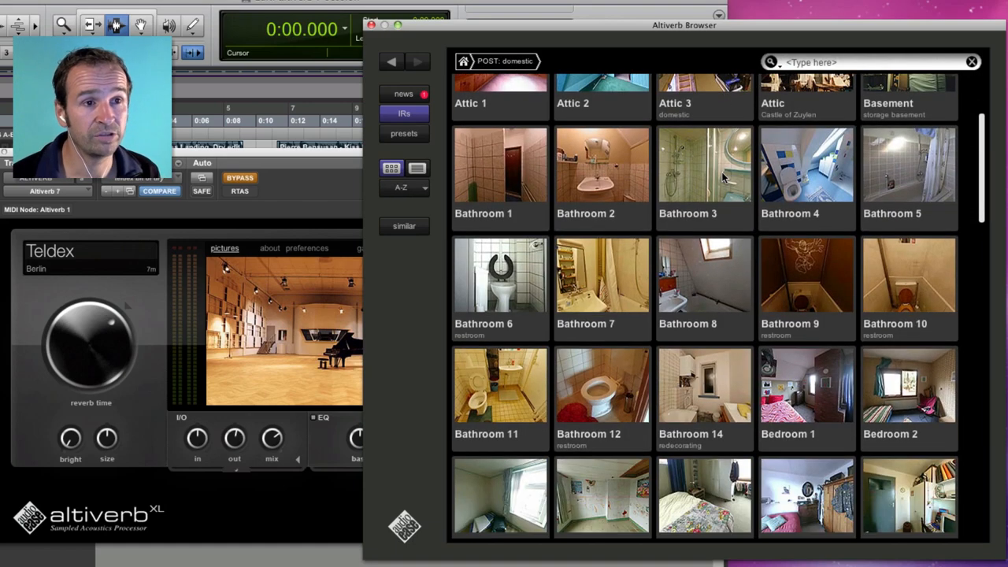
{"action": "scroll", "scroll_direction": "down", "scroll_amount": 3}
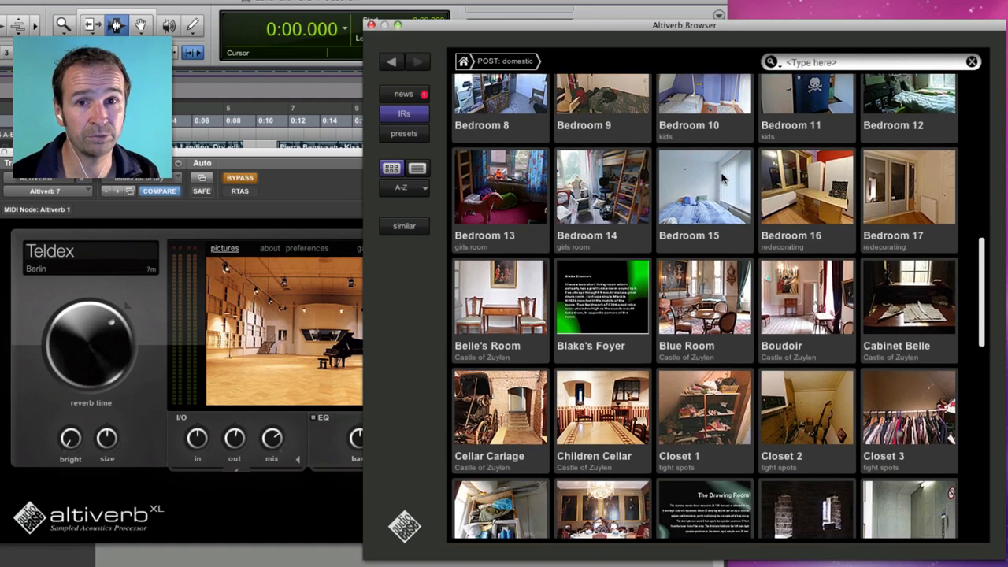
{"action": "scroll", "scroll_direction": "down", "scroll_amount": 3}
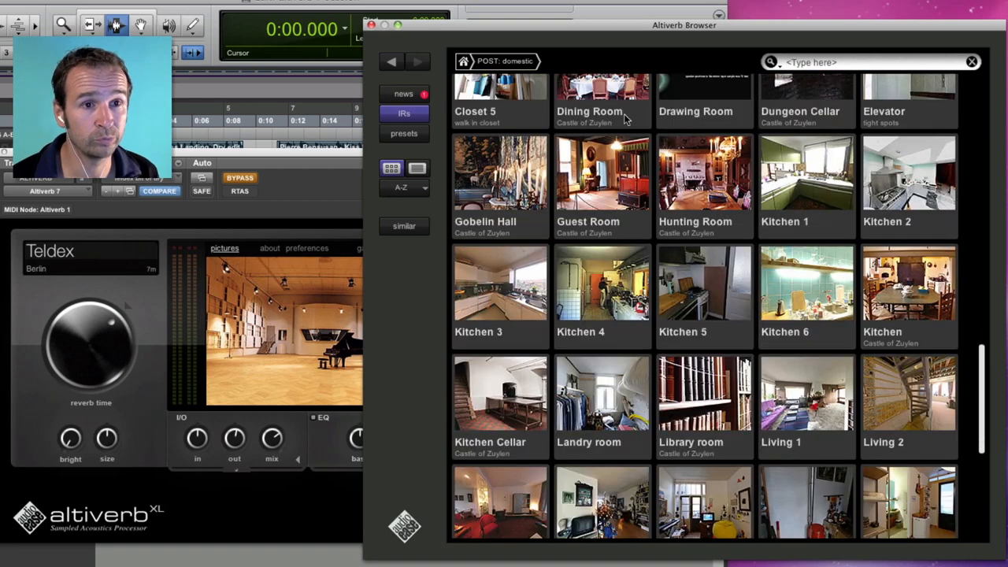
Browse the car impulse responses, then the outdoor & underground category.
{"action": "left_click", "coordinate": [463, 61]}
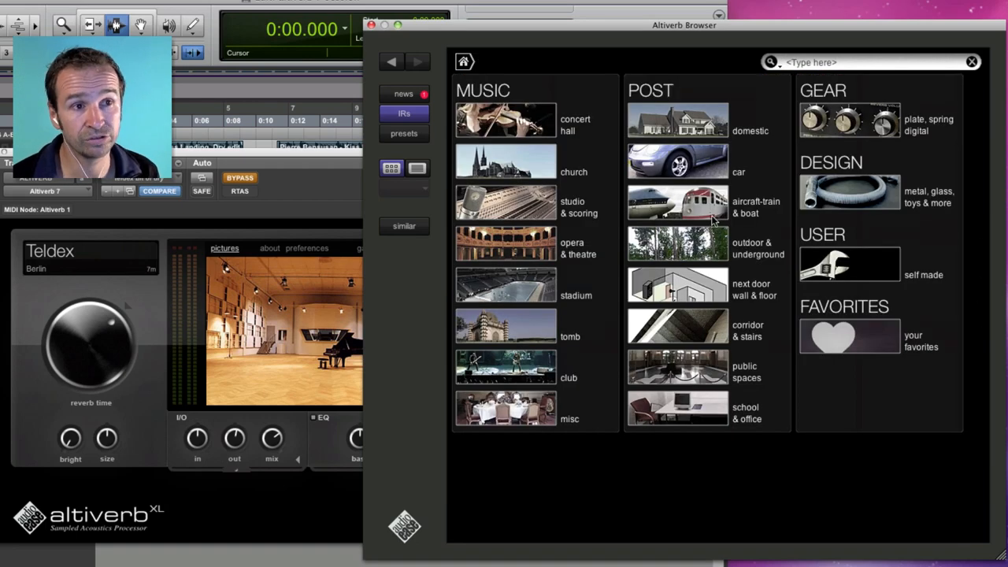
{"action": "left_click", "coordinate": [677, 161]}
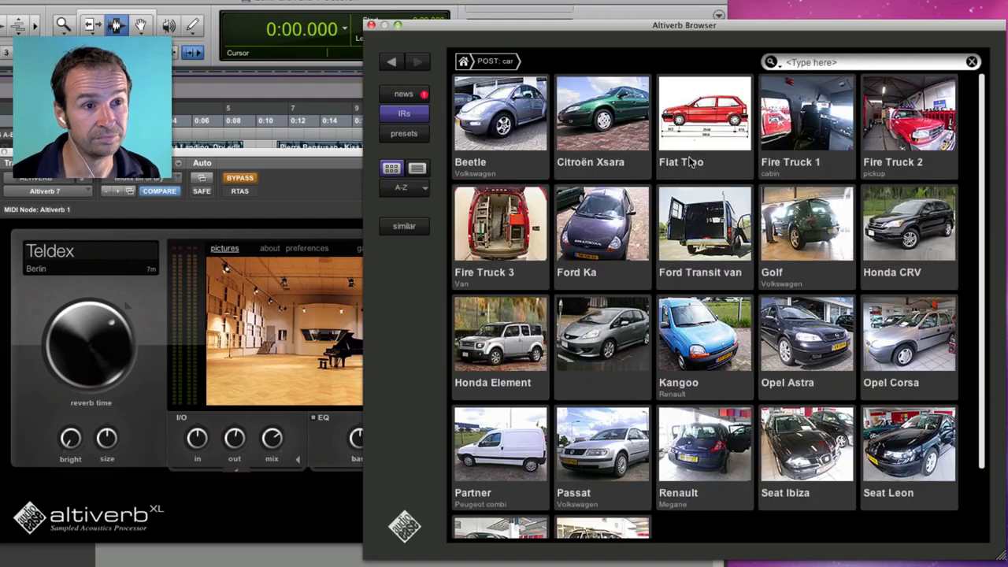
{"action": "left_click", "coordinate": [463, 61]}
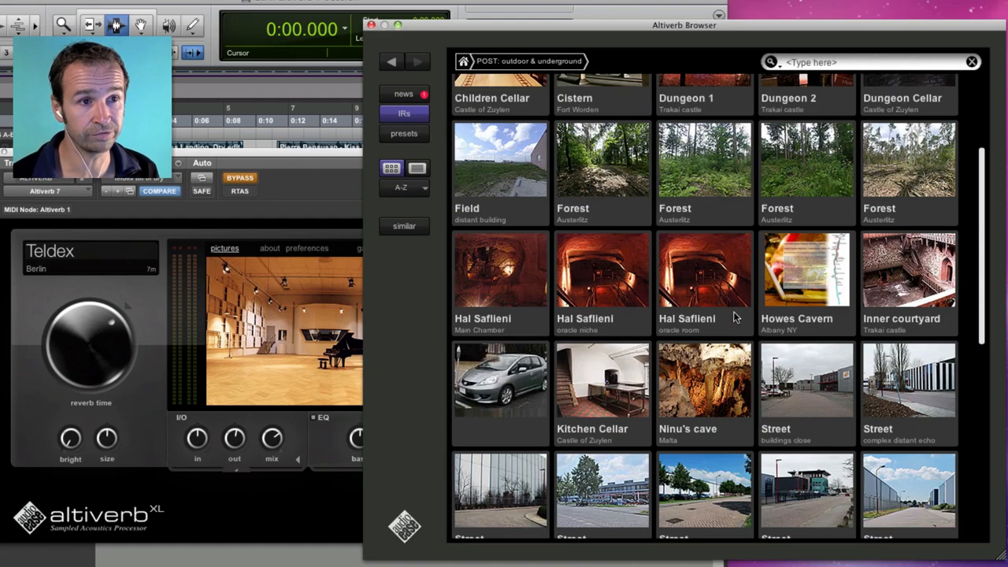
{"action": "scroll", "scroll_direction": "down", "scroll_amount": 3}
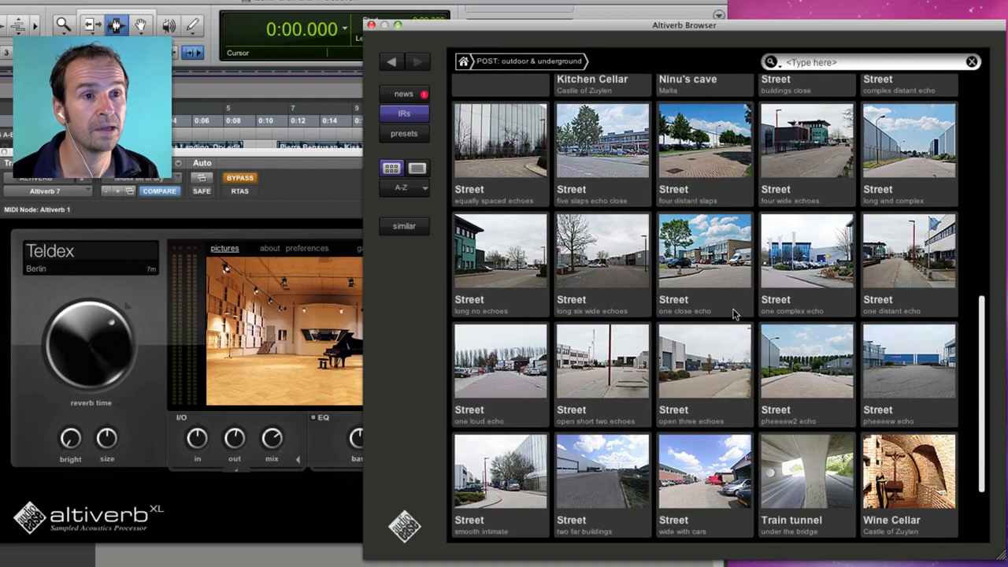
Show the plate, spring and digital gear category, including EMT 140 and AMS RMX16.
{"action": "left_click", "coordinate": [464, 62]}
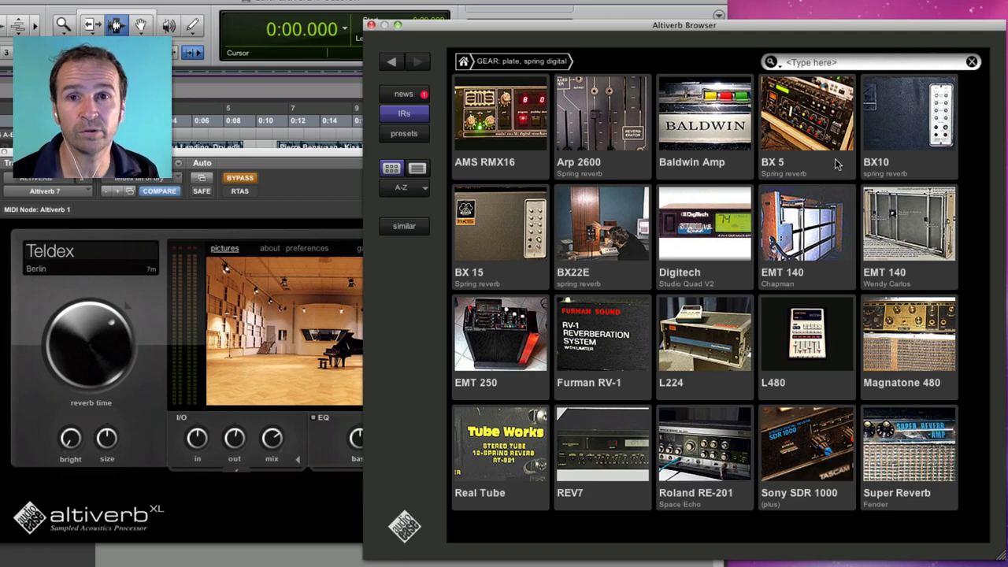
{"action": "mouse_move", "coordinate": [918, 233]}
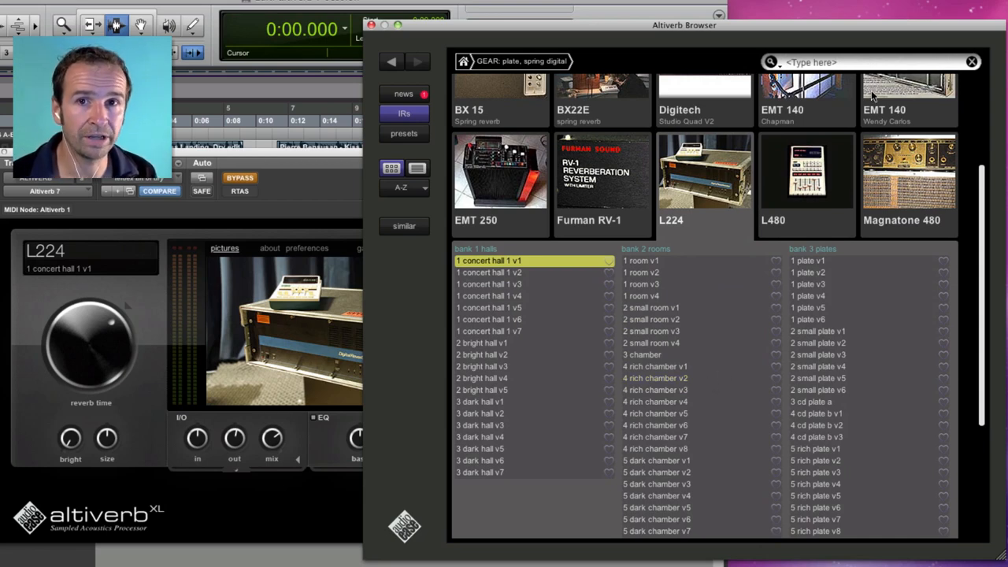
{"action": "mouse_move", "coordinate": [857, 67]}
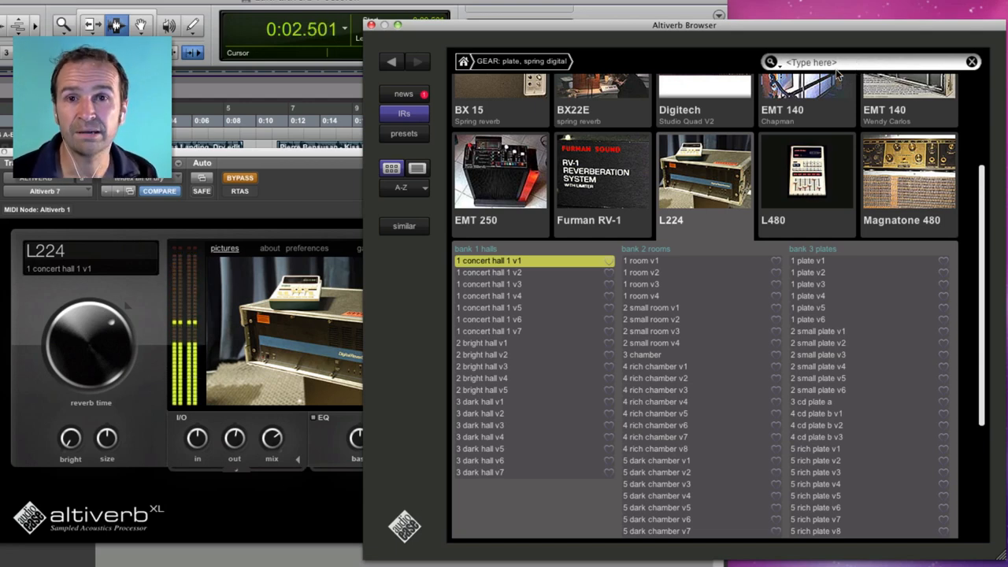
Search 'wooden' and load the Grythyttans 6m stereo wooden church impulse response.
{"action": "type", "text": "w"}
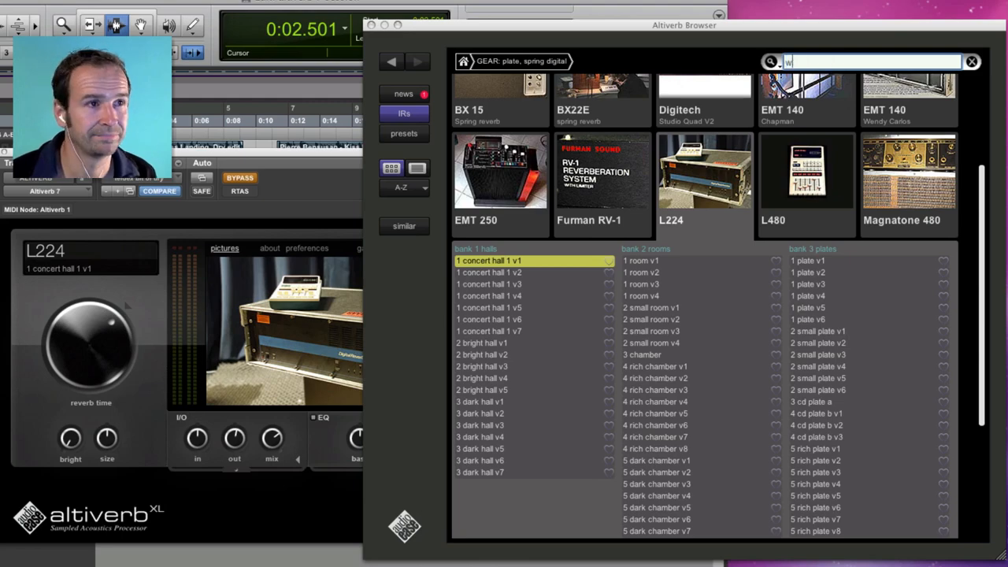
{"action": "type", "text": "ooden"}
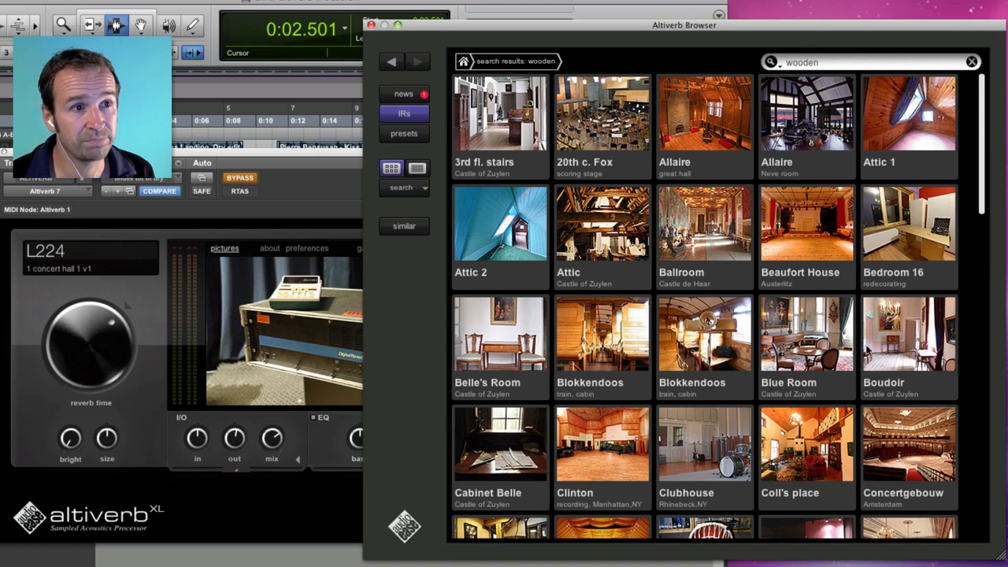
{"action": "scroll", "scroll_direction": "down", "scroll_amount": 3}
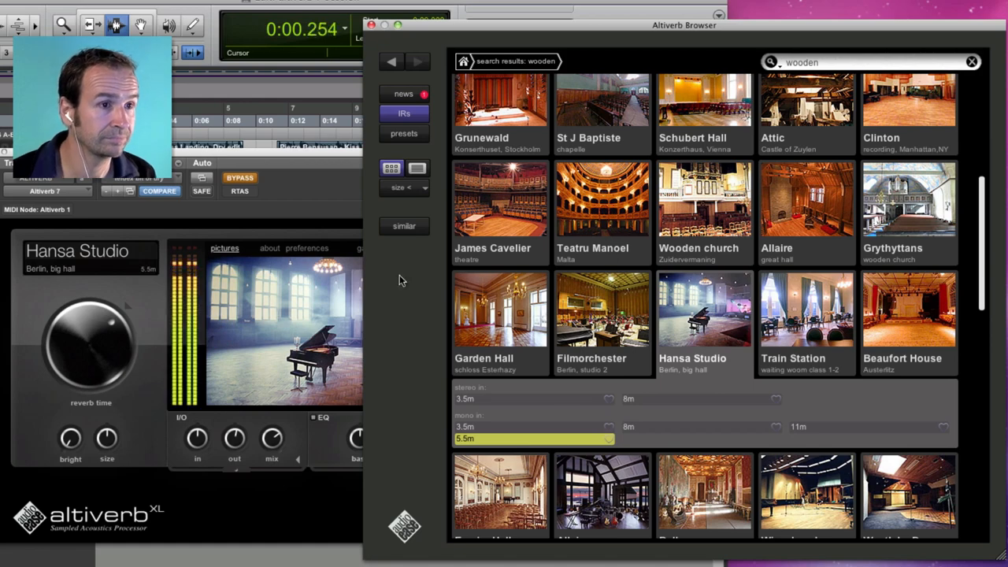
{"action": "left_click", "coordinate": [909, 307]}
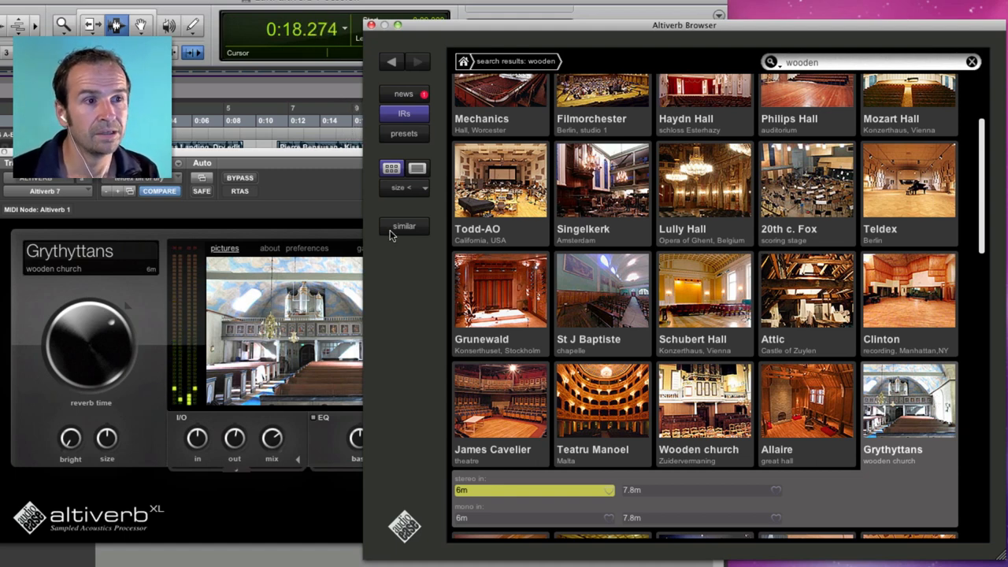
{"action": "mouse_move", "coordinate": [423, 237]}
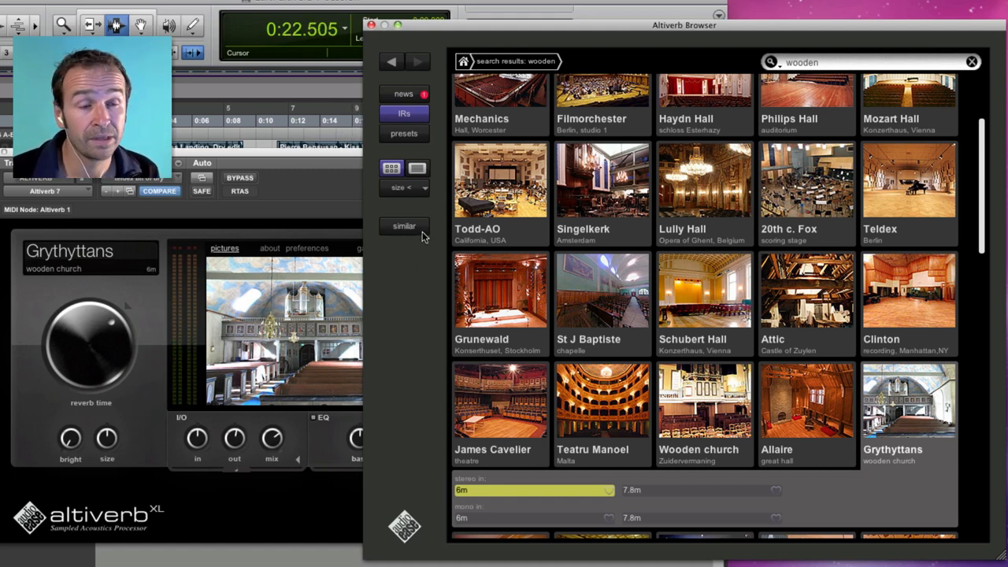
Find rooms similar to Grythyttans, load the Oratorium schloss Esterhazy 6.6m IR, close the browser.
{"action": "left_click", "coordinate": [404, 226]}
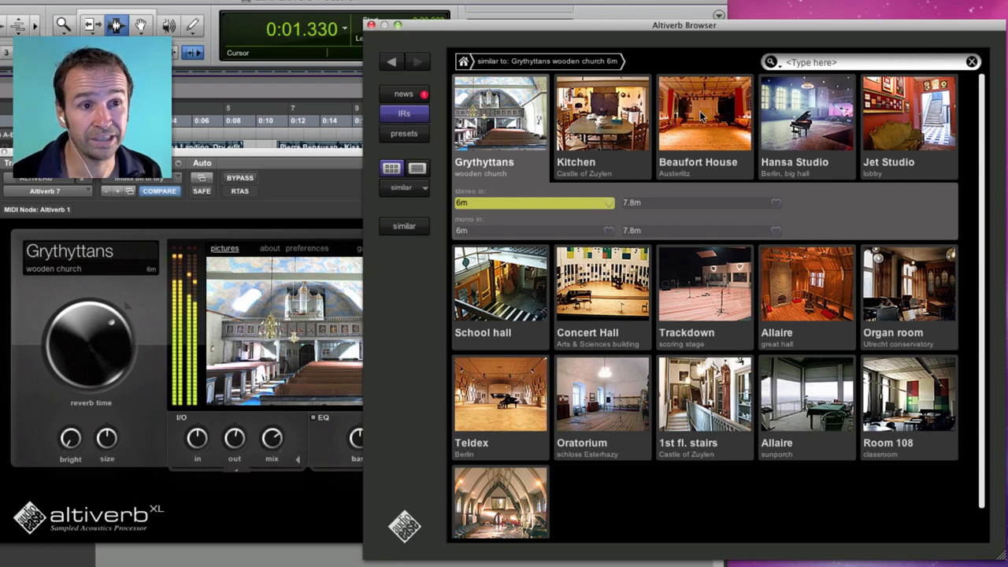
{"action": "left_click", "coordinate": [805, 113]}
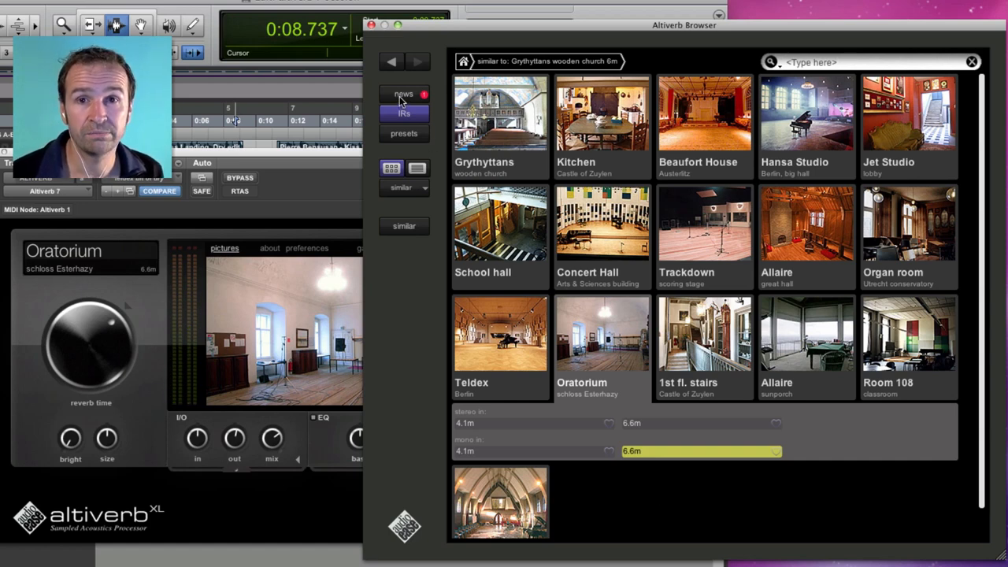
{"action": "left_click", "coordinate": [403, 93]}
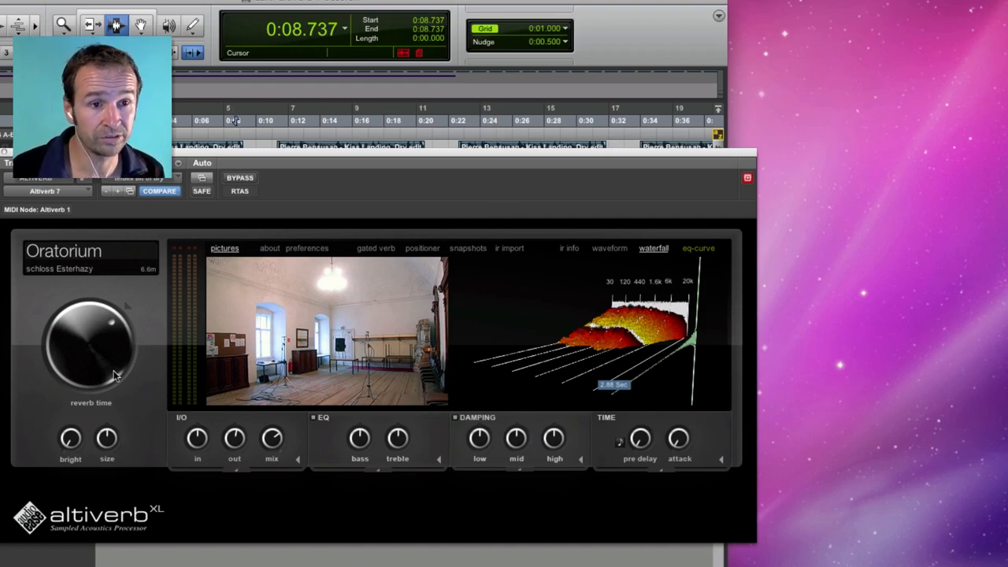
Raise the reverb time knob until the readout shows 2.94 sec.
{"action": "left_click_drag", "start_coordinate": [114, 374], "coordinate": [115, 319]}
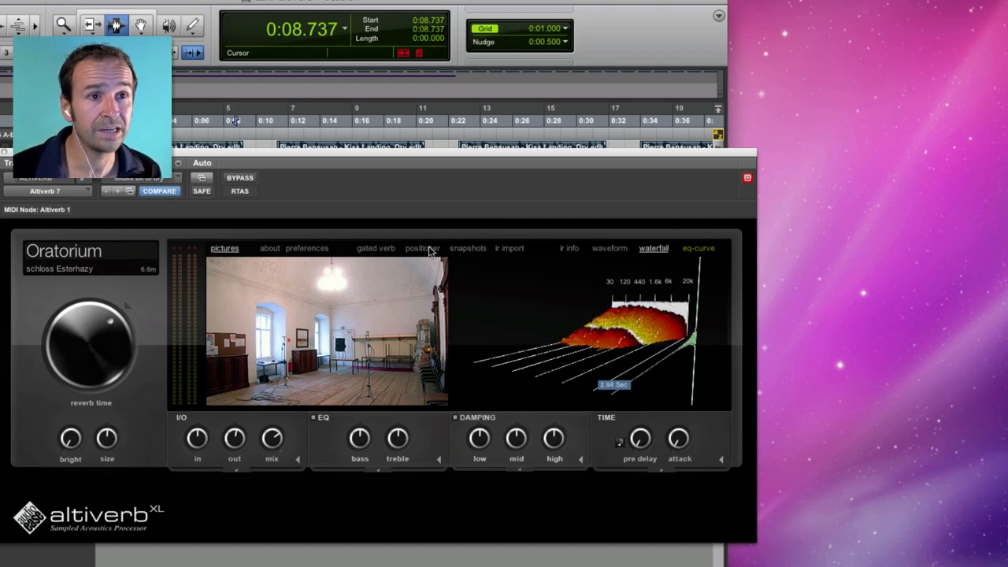
Enable the stage positioner and place the sound source toward the back left of the stage.
{"action": "left_click", "coordinate": [423, 248]}
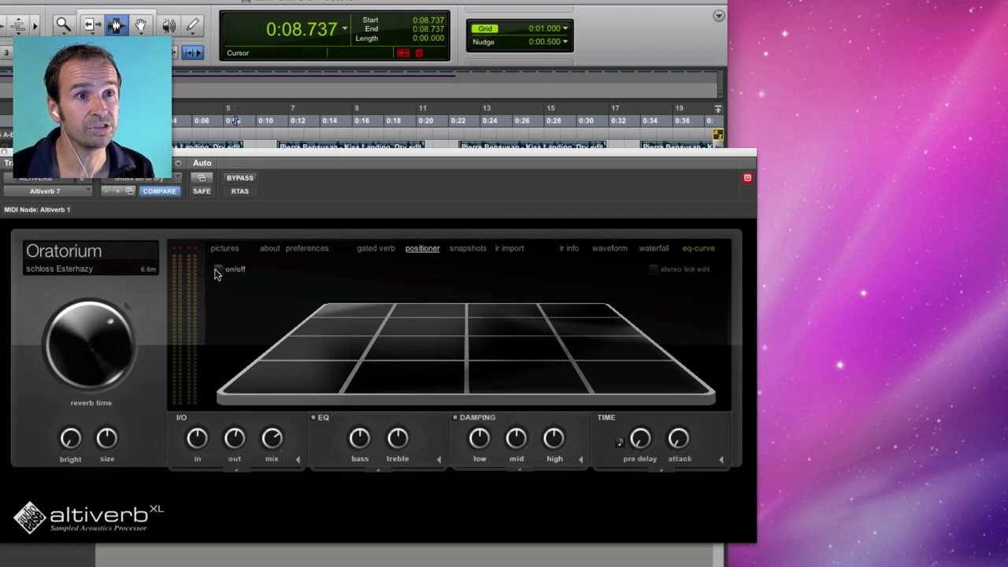
{"action": "left_click", "coordinate": [224, 247]}
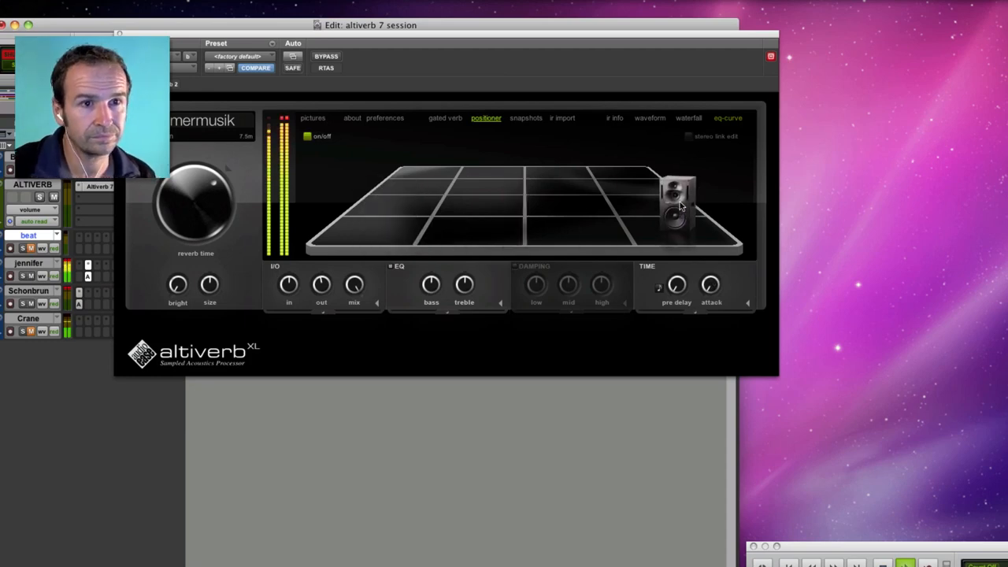
{"action": "left_click_drag", "start_coordinate": [677, 205], "coordinate": [441, 158]}
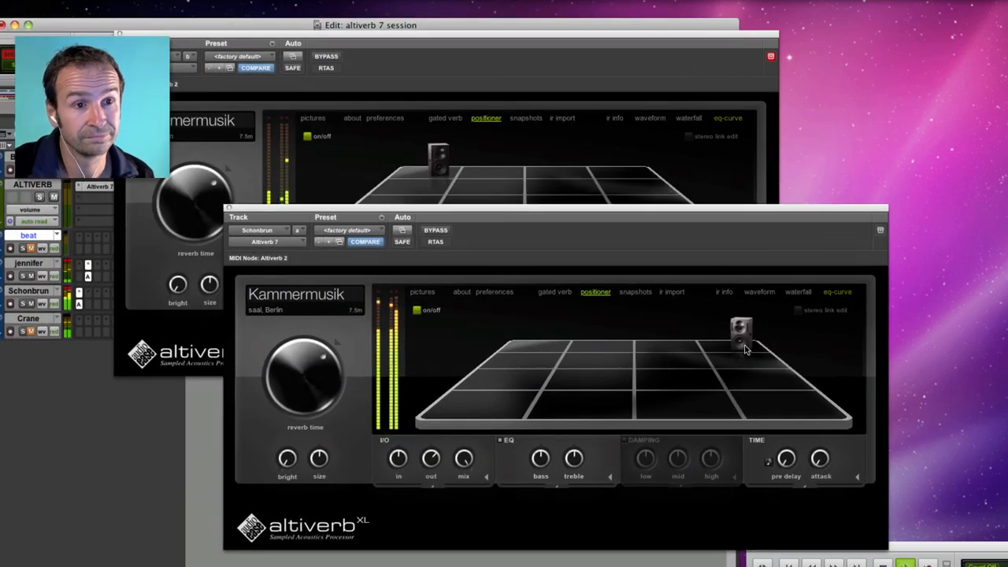
{"action": "left_click_drag", "start_coordinate": [741, 331], "coordinate": [524, 327]}
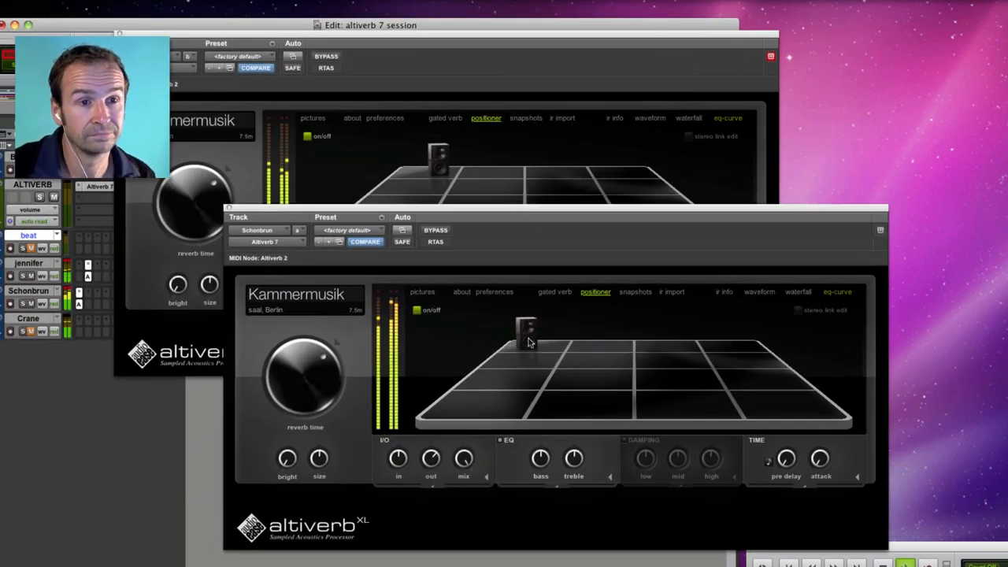
{"action": "left_click_drag", "start_coordinate": [526, 327], "coordinate": [551, 374]}
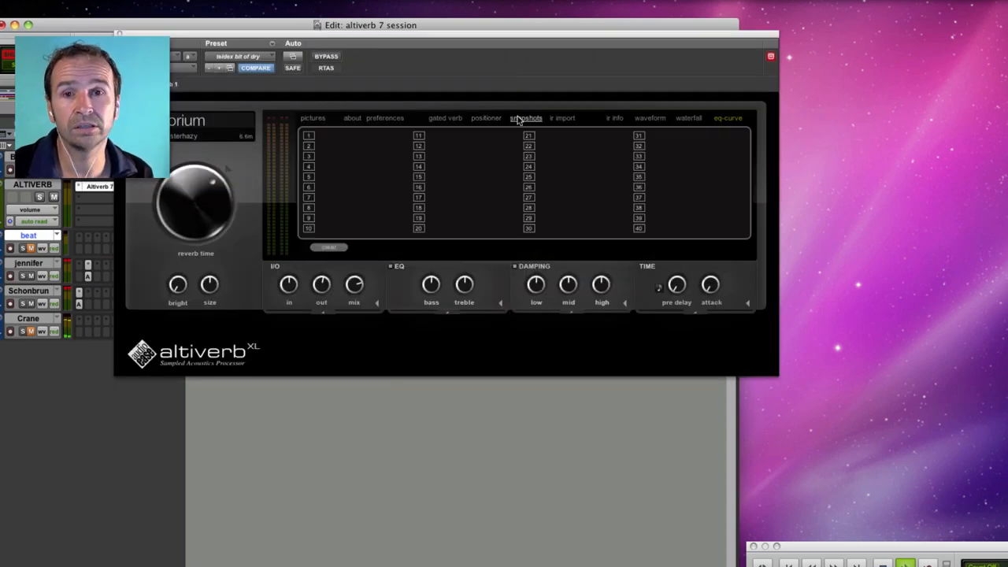
Store the Oratorium Schloss Esterhazy settings in snapshot slots 1 and 4, then show IR import.
{"action": "left_click", "coordinate": [308, 135]}
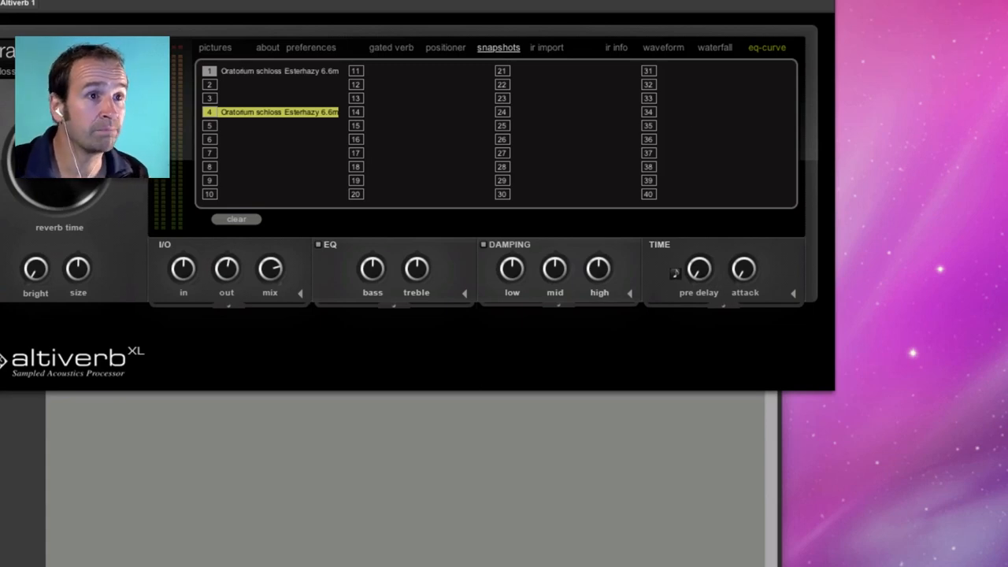
{"action": "left_click", "coordinate": [547, 48]}
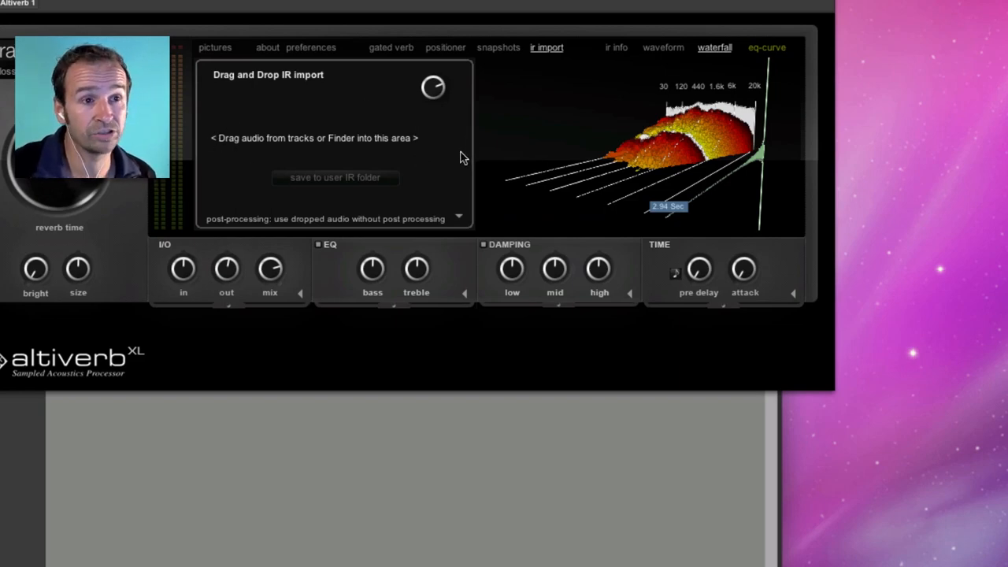
{"action": "left_click", "coordinate": [459, 218]}
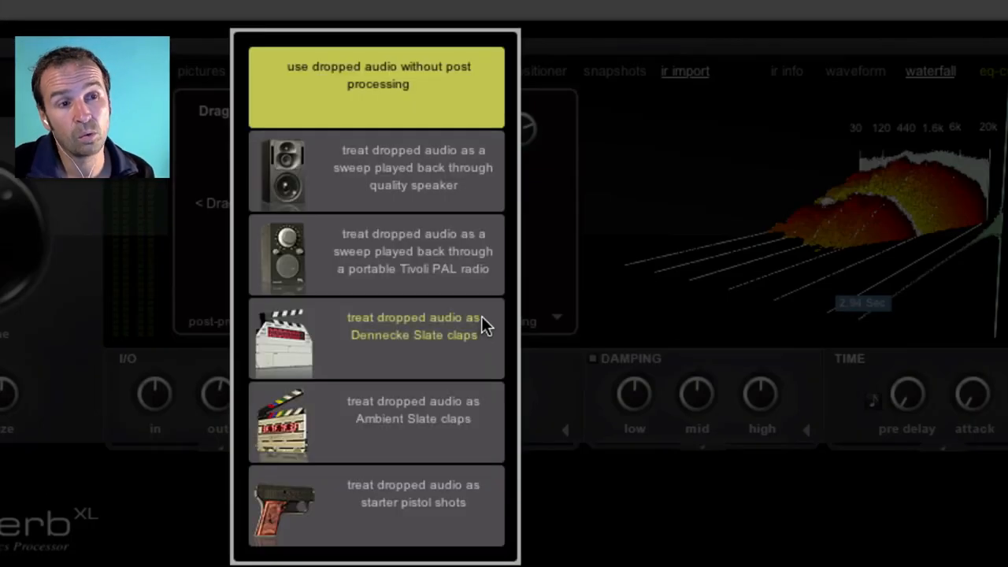
{"action": "mouse_move", "coordinate": [504, 283]}
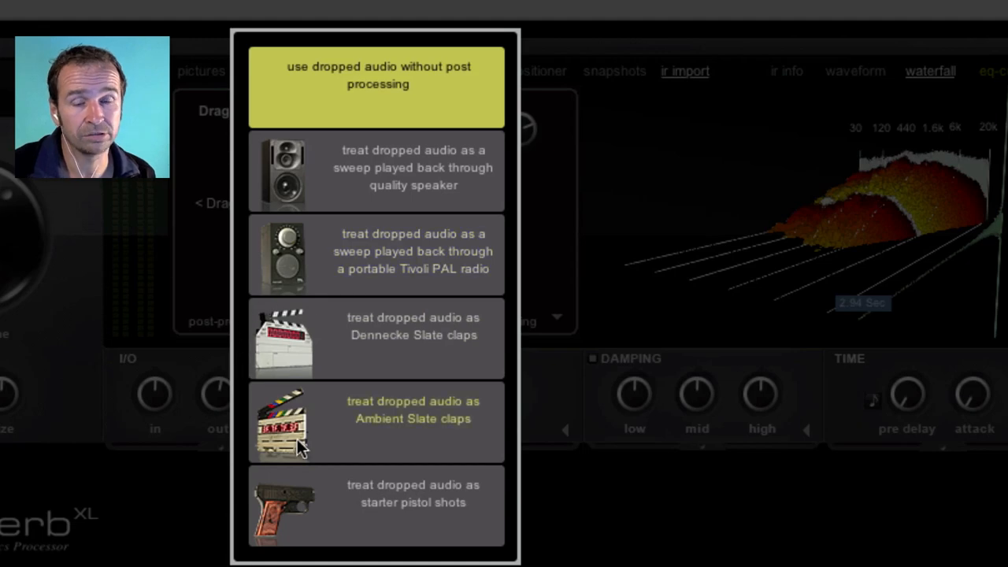
{"action": "mouse_move", "coordinate": [351, 520]}
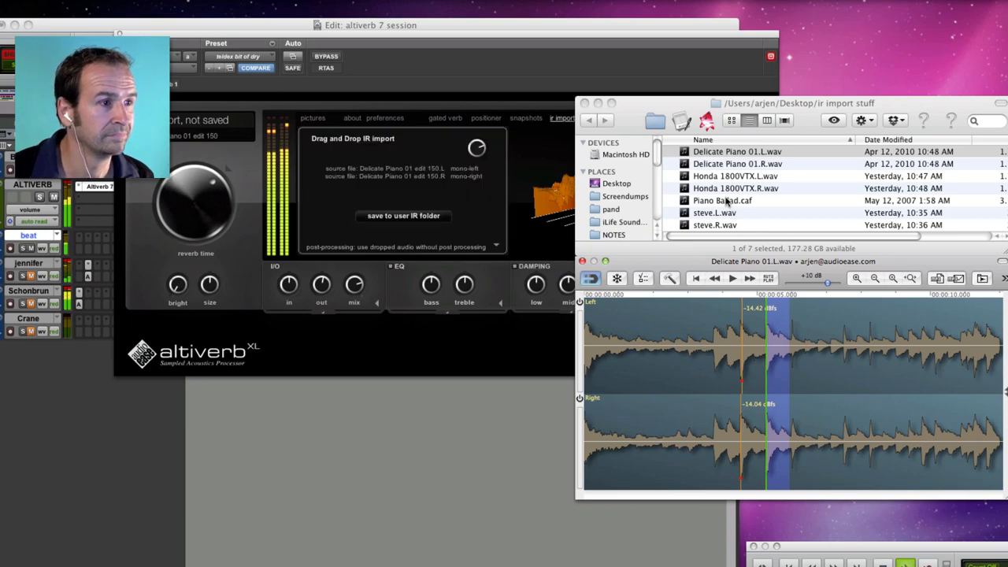
Import Delicate Piano, Piano Ballad and steve.L.wav excerpts as custom impulse responses.
{"action": "left_click", "coordinate": [736, 151]}
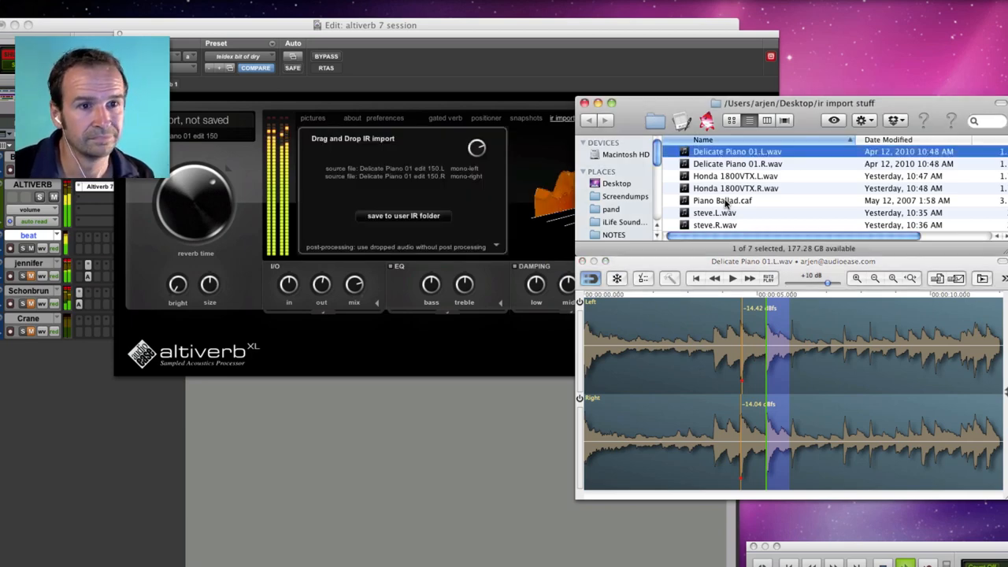
{"action": "left_click", "coordinate": [722, 200]}
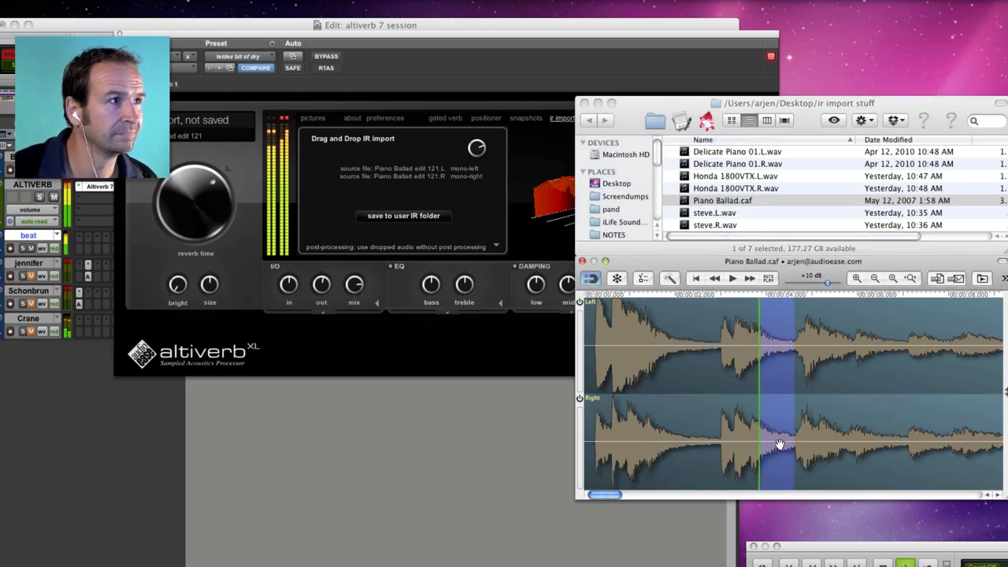
{"action": "mouse_move", "coordinate": [713, 433]}
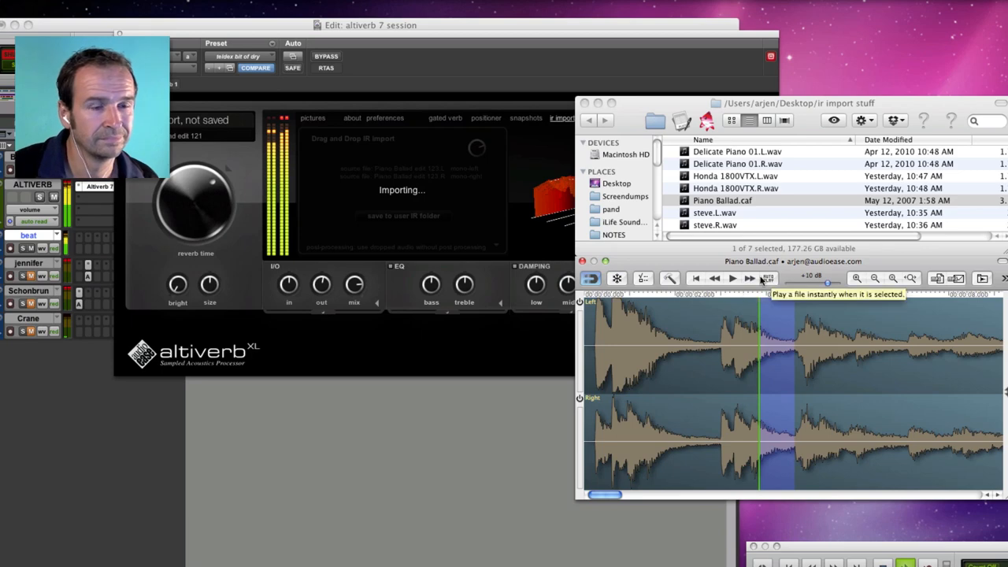
{"action": "left_click", "coordinate": [722, 200]}
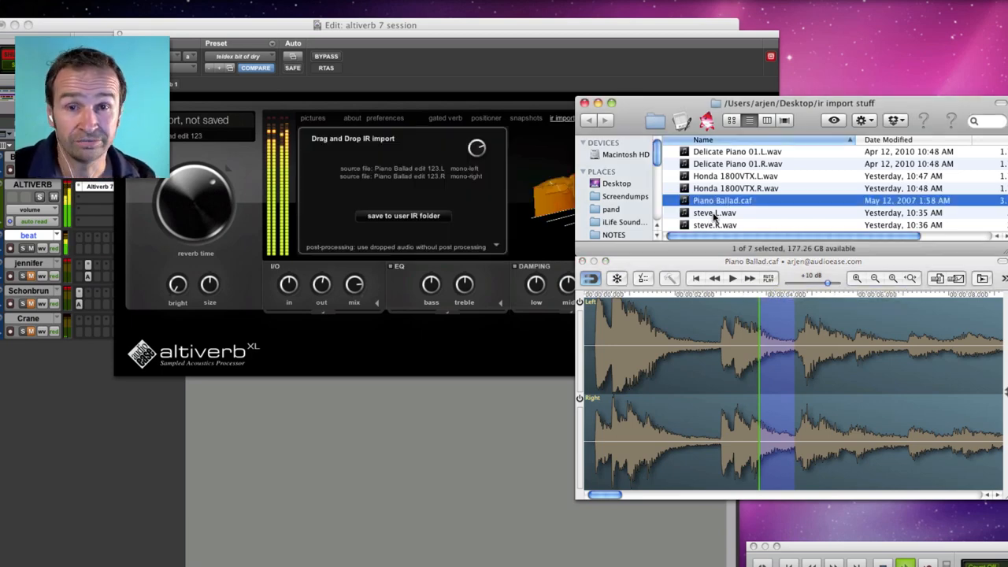
{"action": "left_click", "coordinate": [715, 212]}
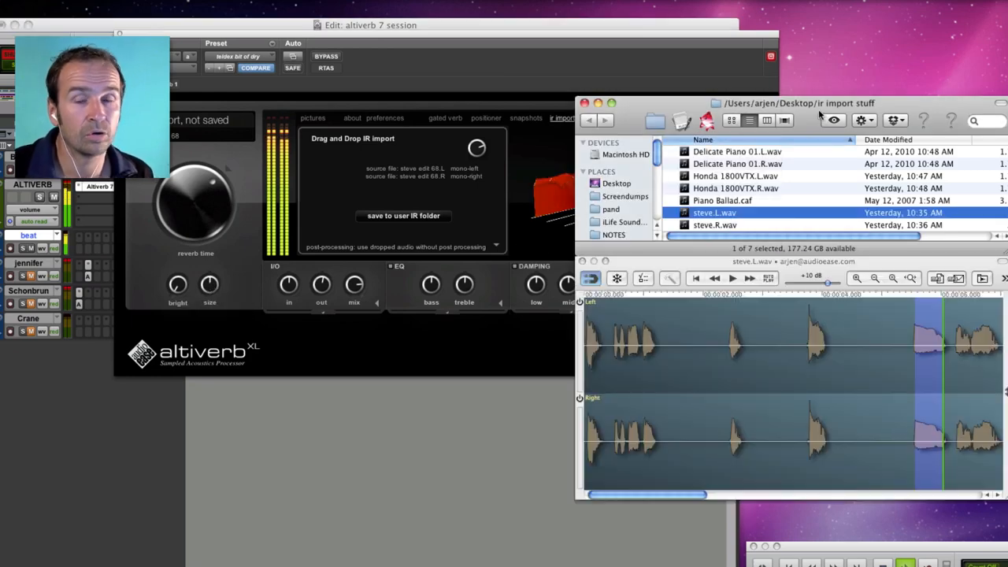
{"action": "left_click", "coordinate": [735, 175]}
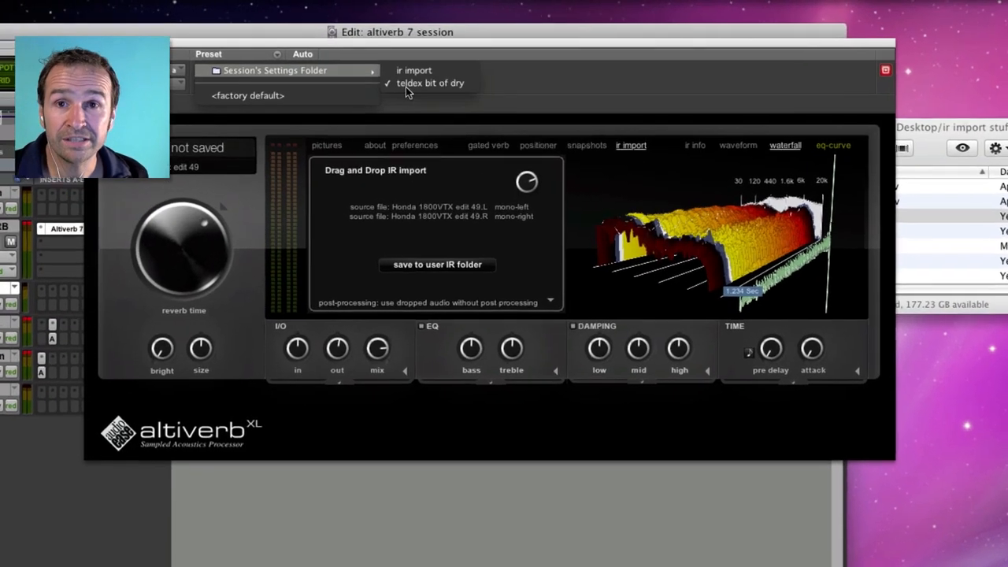
Load the 'teldex bit of dry' preset from Session's Settings Folder.
{"action": "left_click", "coordinate": [430, 83]}
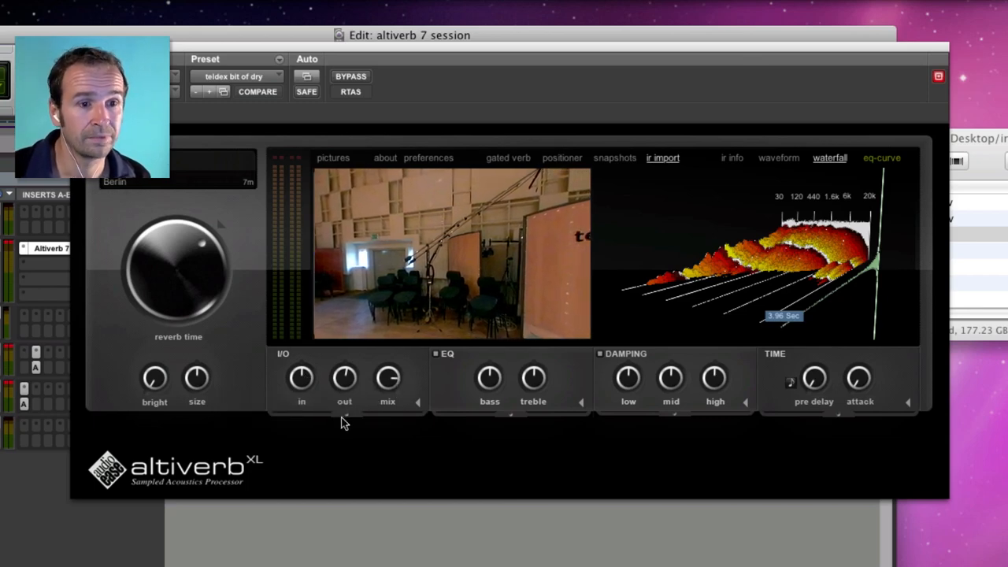
View the Teldex studio photos and adjust the low damping knob.
{"action": "left_click", "coordinate": [344, 421]}
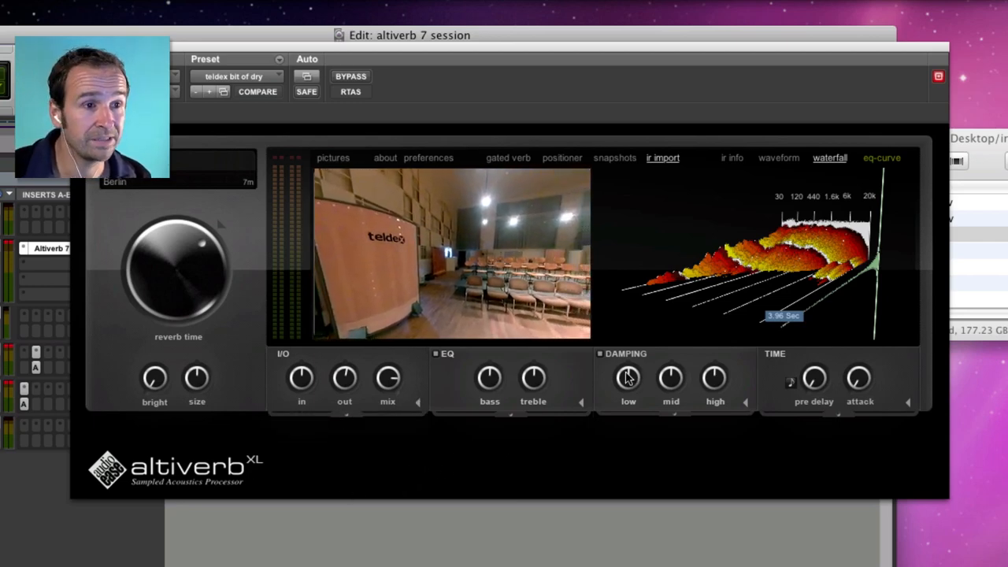
{"action": "left_click", "coordinate": [258, 92]}
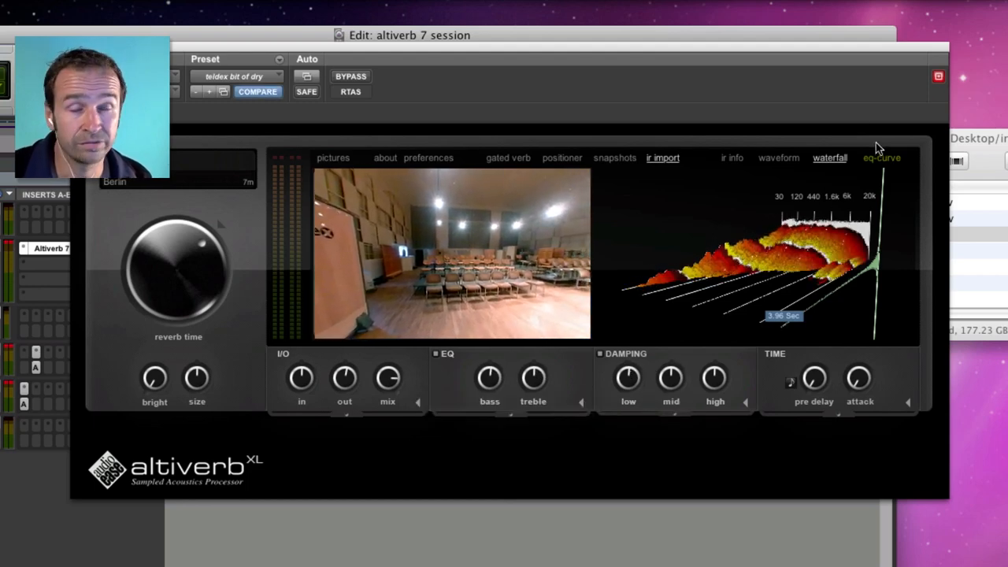
Boost lows, cut 500 Hz, peak near 3k on the EQ curve, and enable reverse IR.
{"action": "left_click", "coordinate": [882, 158]}
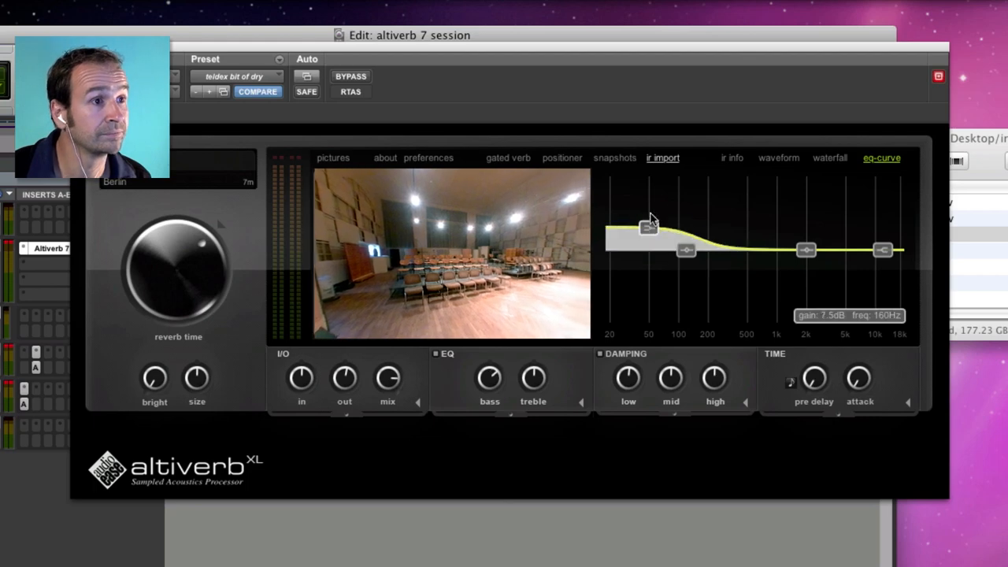
{"action": "left_click_drag", "start_coordinate": [685, 250], "coordinate": [742, 285]}
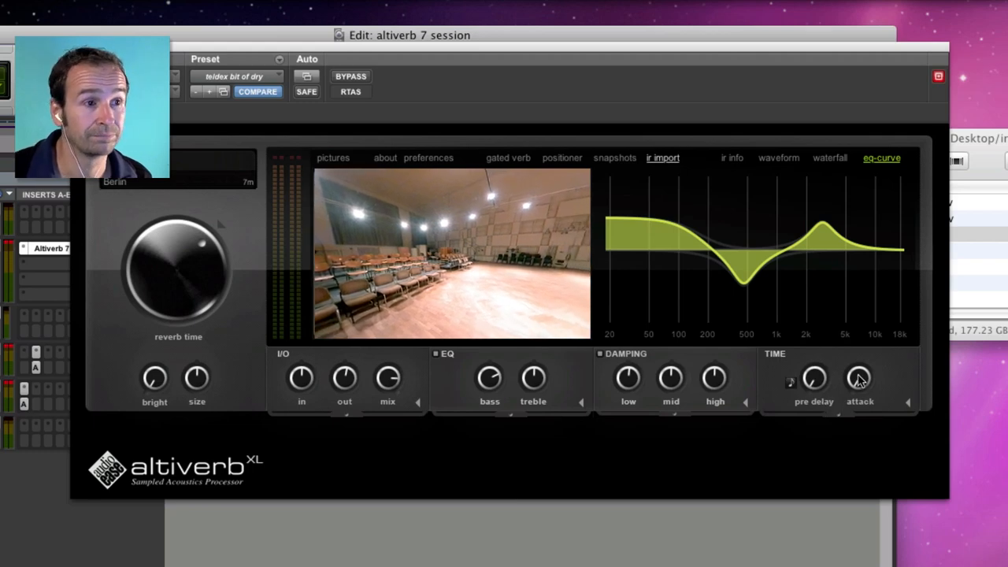
{"action": "left_click", "coordinate": [907, 402]}
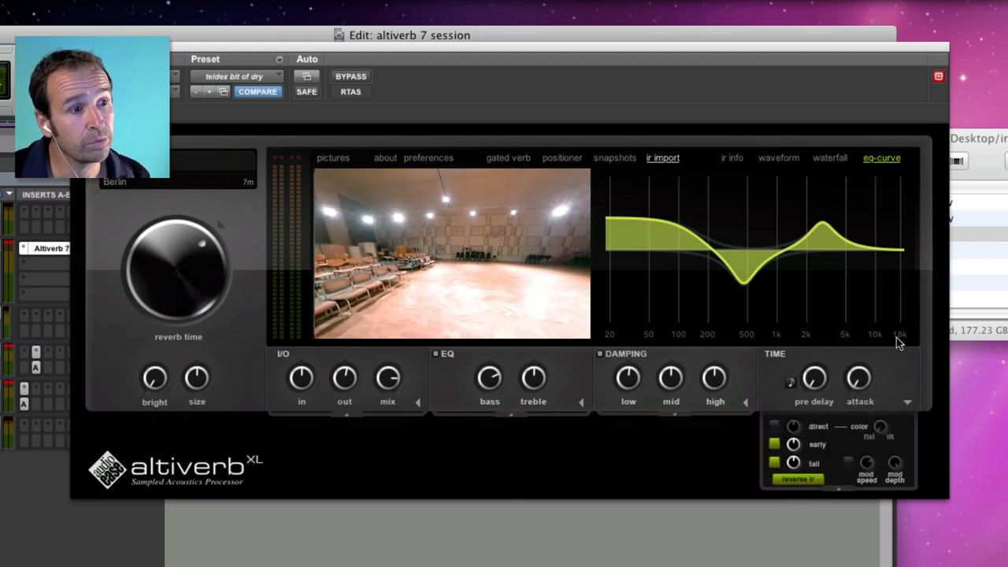
{"action": "left_click", "coordinate": [830, 158]}
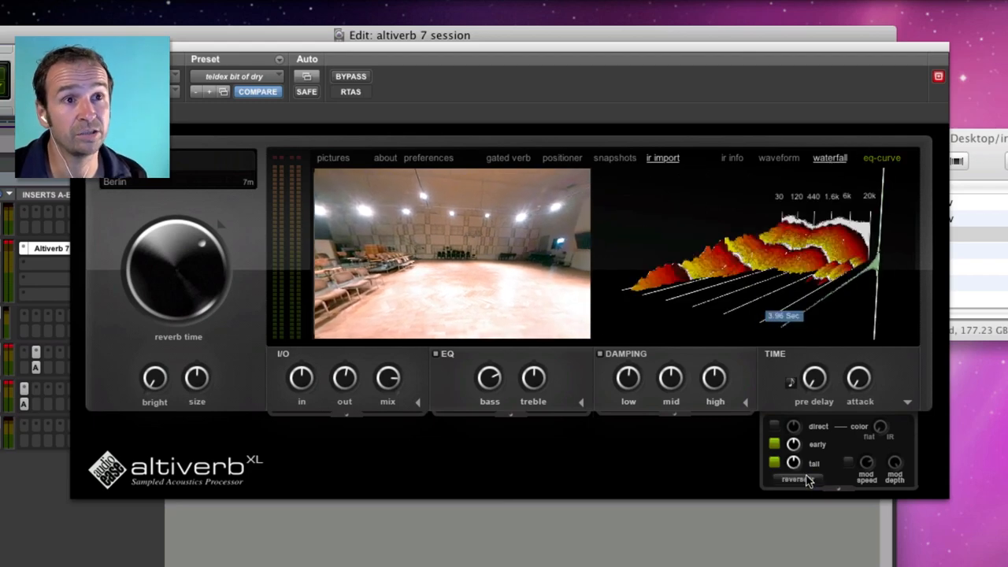
{"action": "left_click", "coordinate": [798, 480]}
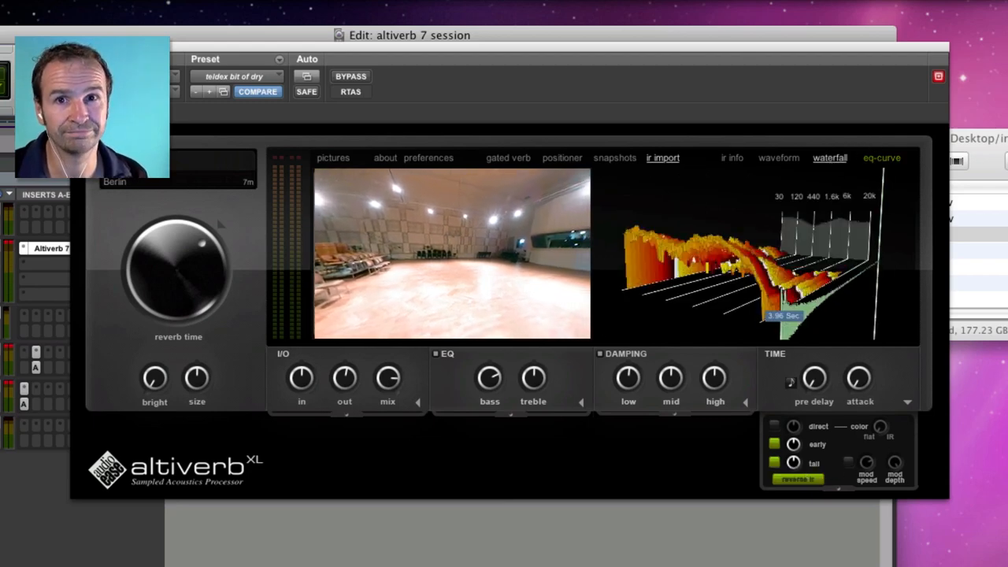